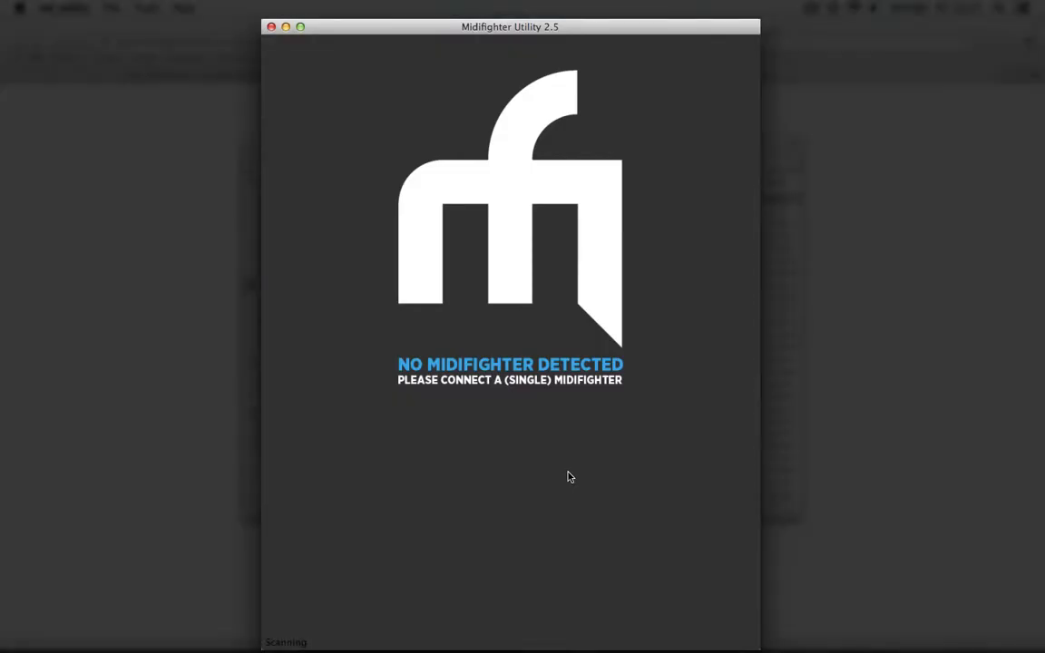
pyautogui.moveTo(152, 5)
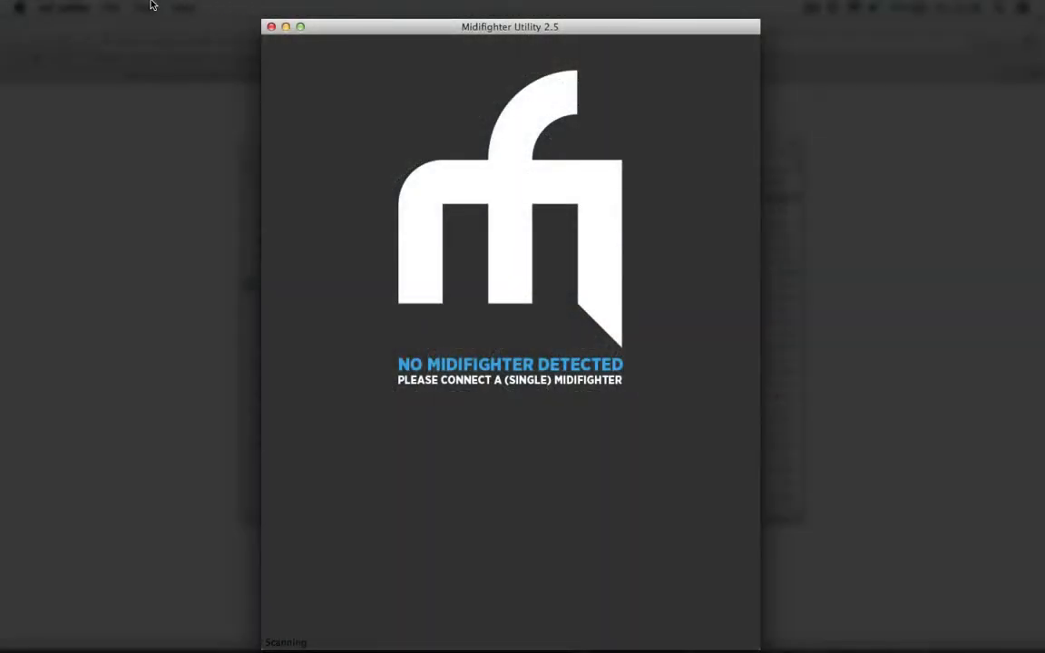
# Choose Tools > Load Custom Firmware to bring up the Open HEX file dialog.
pyautogui.click(145, 7)
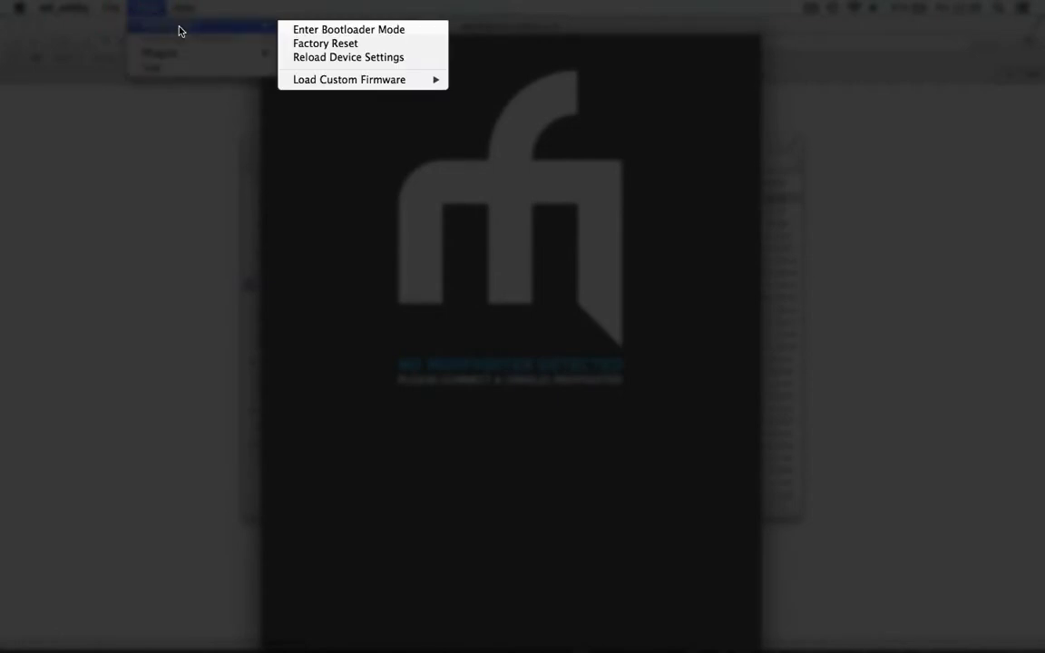
pyautogui.click(346, 79)
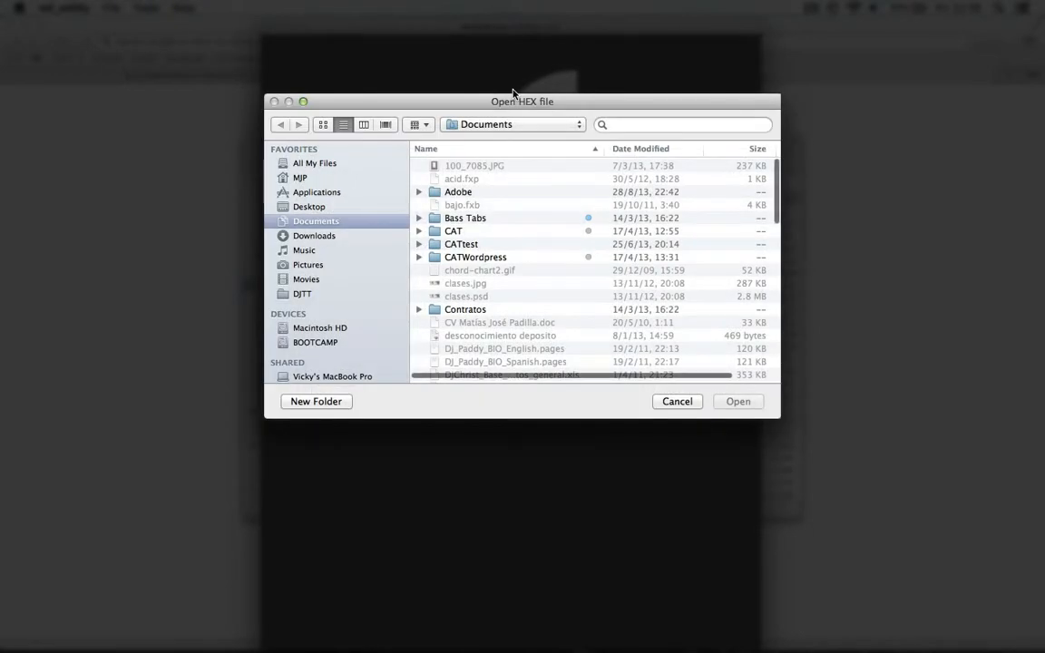
# Open MF_3D_RESCUE.hex from the Downloads folder.
pyautogui.click(315, 236)
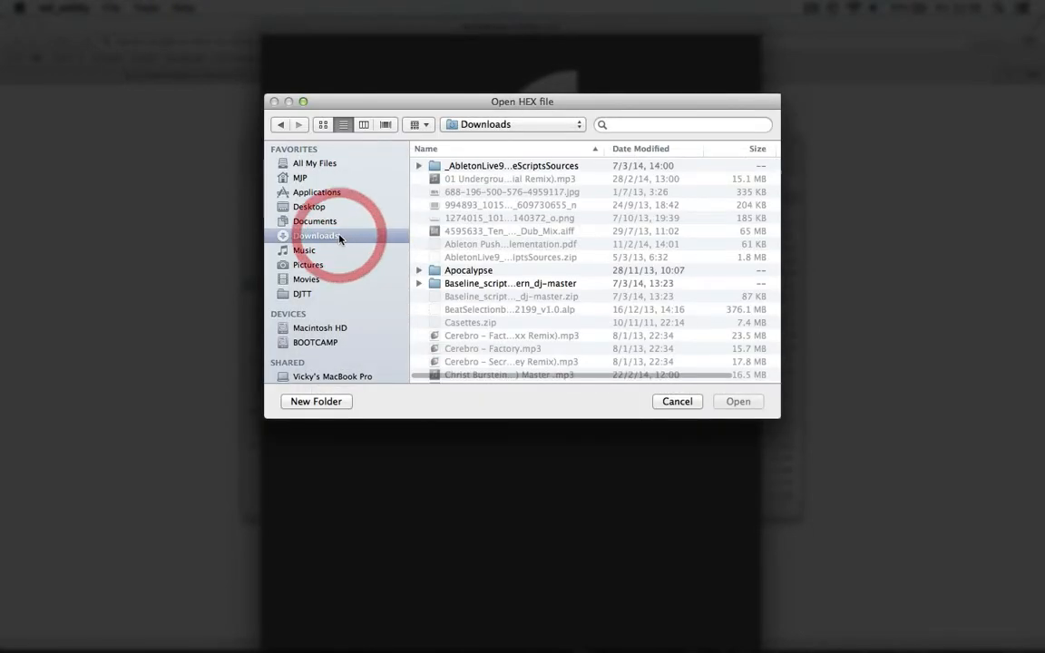
pyautogui.scroll(-3)
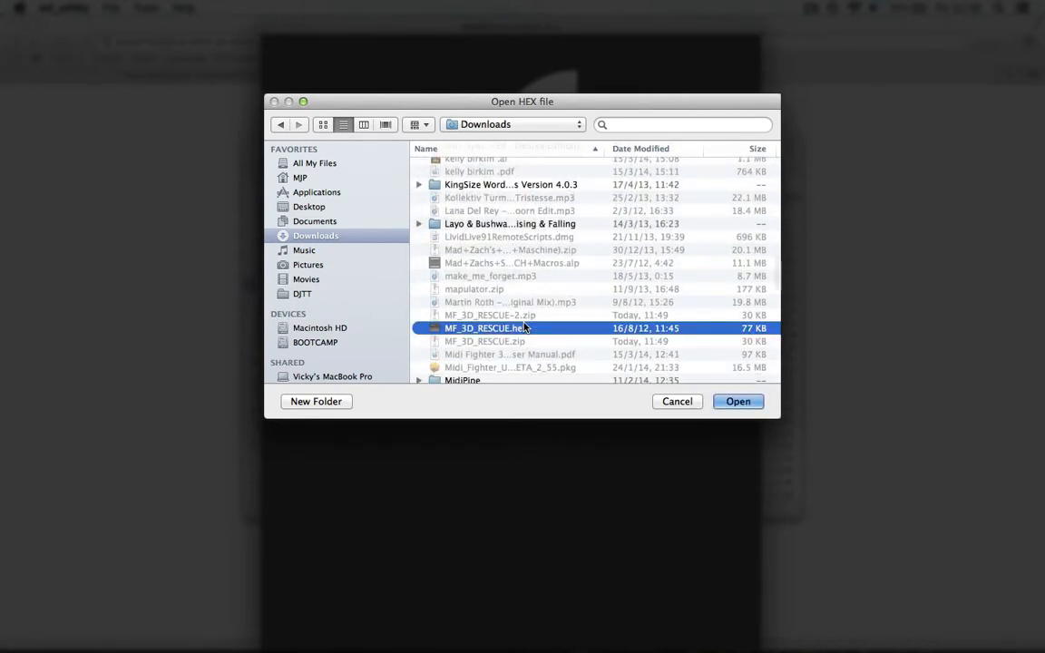
pyautogui.click(737, 401)
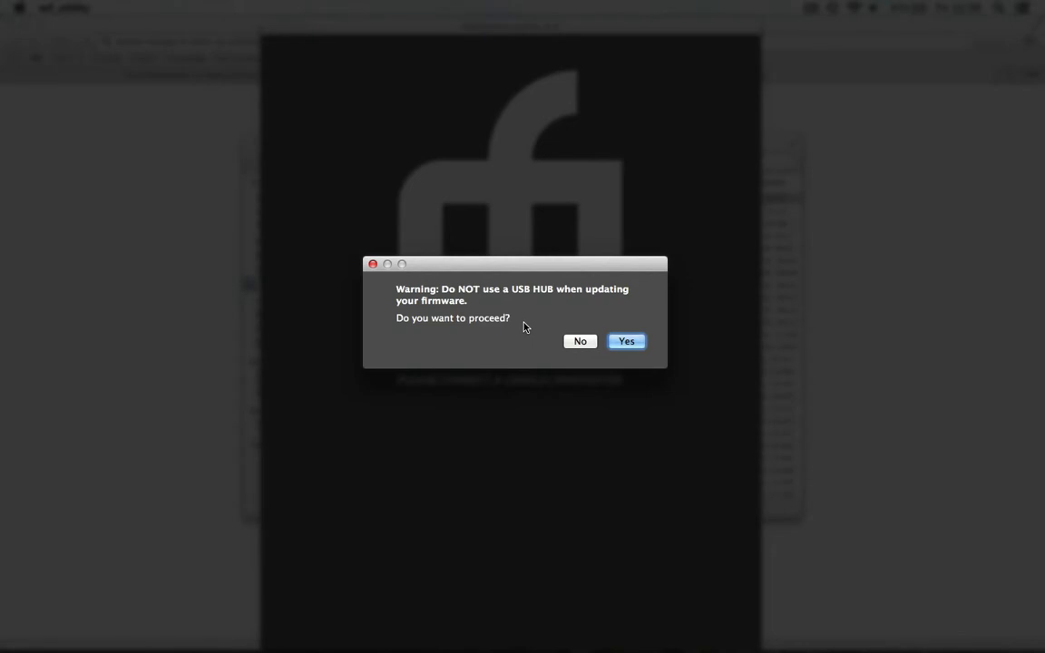
# Accept the USB hub warning to flash the MF_3D_RESCUE rescue firmware.
pyautogui.click(620, 341)
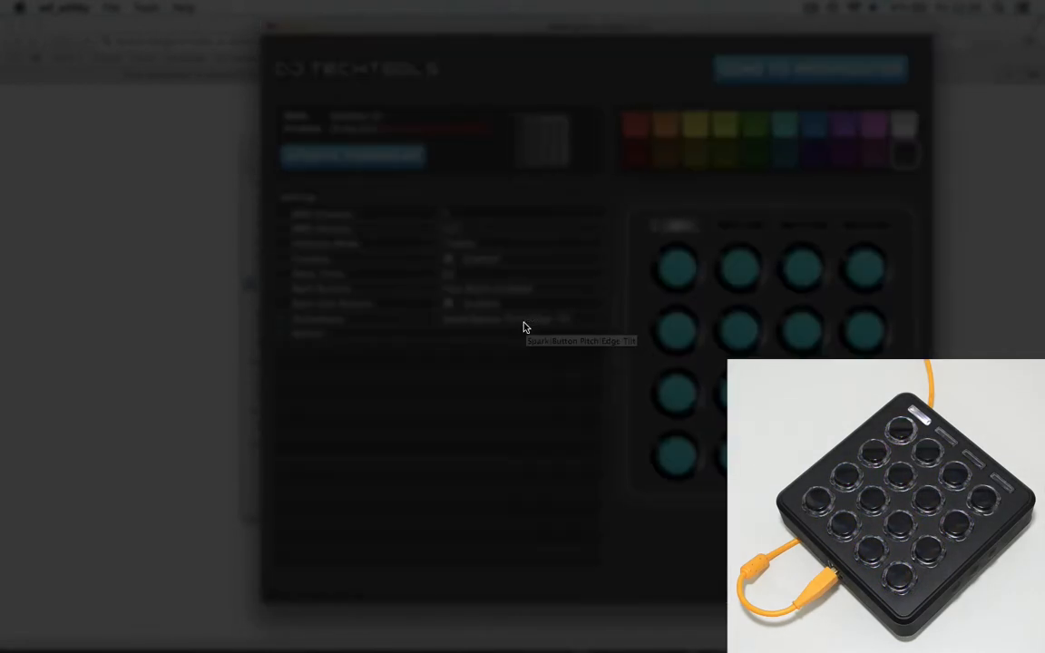
# Update Firmware and accept the USB hub warning to download the latest HEX from DJTechTools.
pyautogui.click(352, 155)
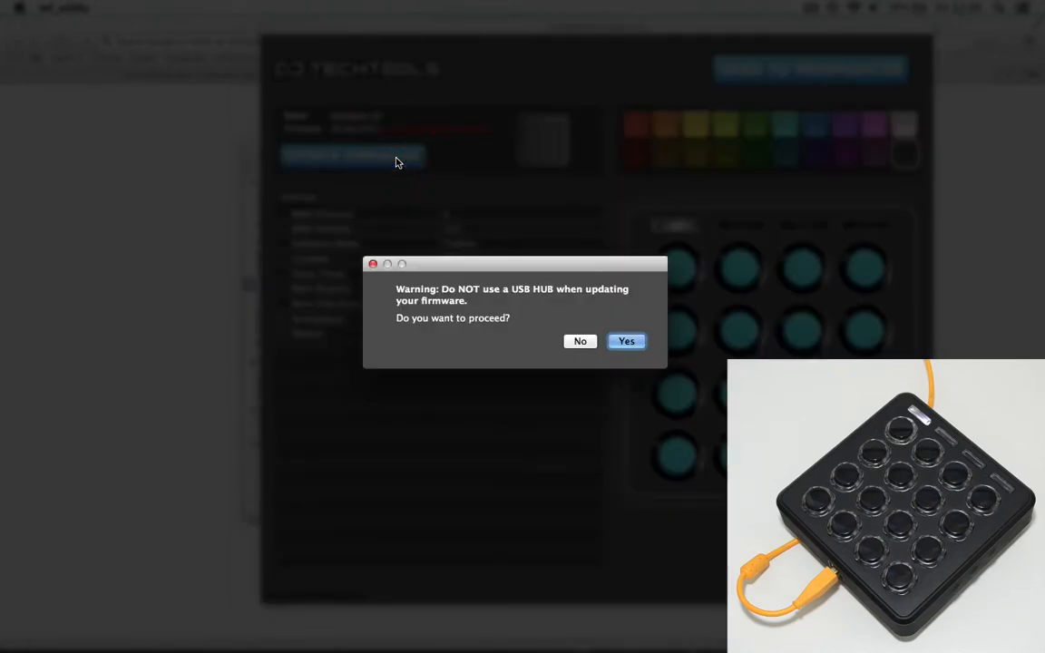
pyautogui.click(626, 341)
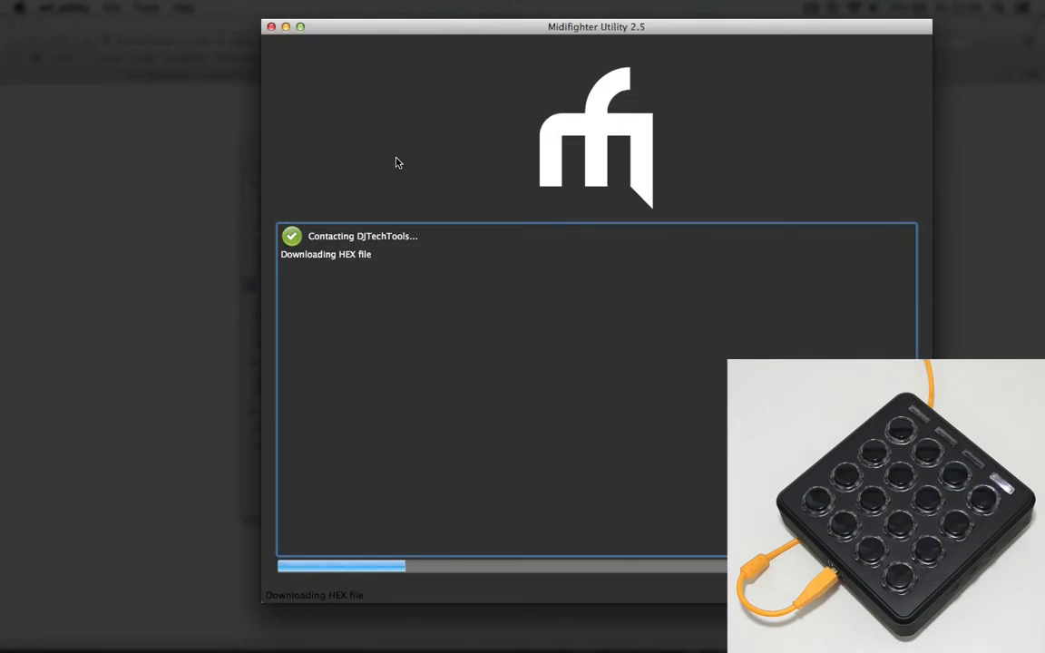